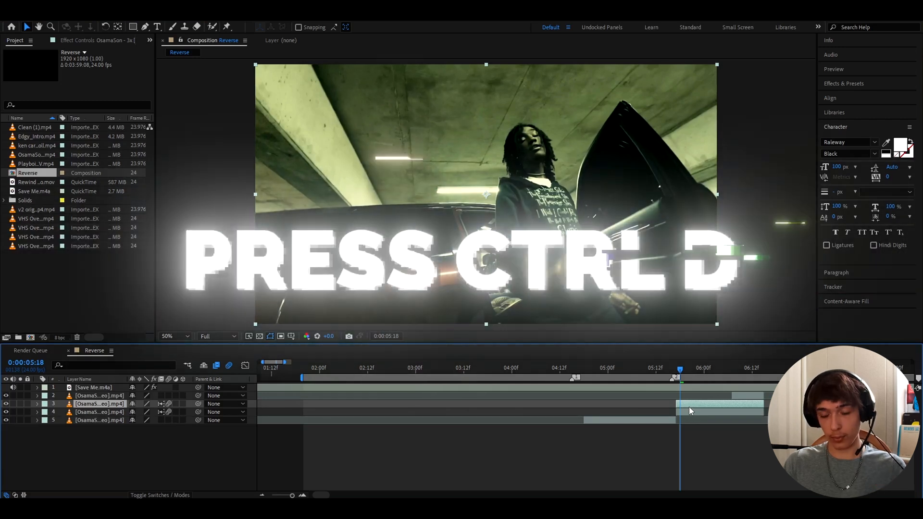
# Inspect the Time Stretch settings of layer 3 and dismiss them unchanged
pyautogui.rightClick(707, 404)
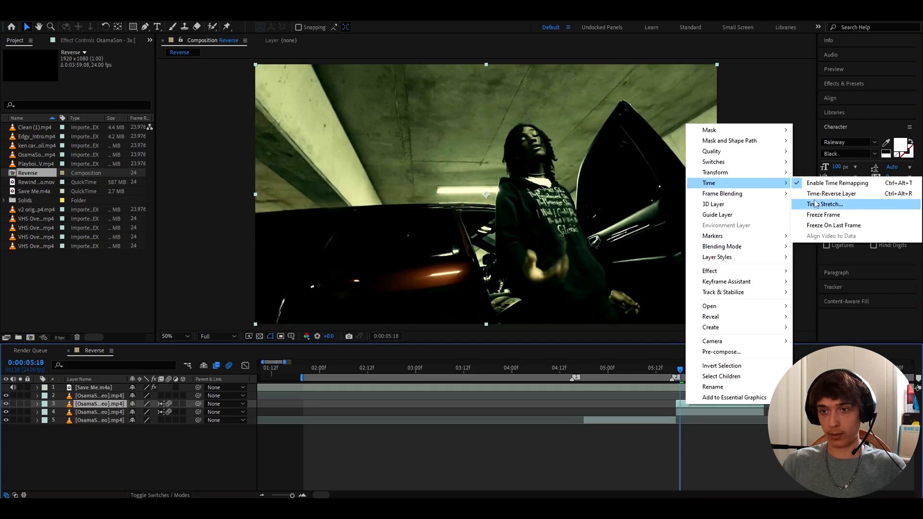
pyautogui.click(827, 204)
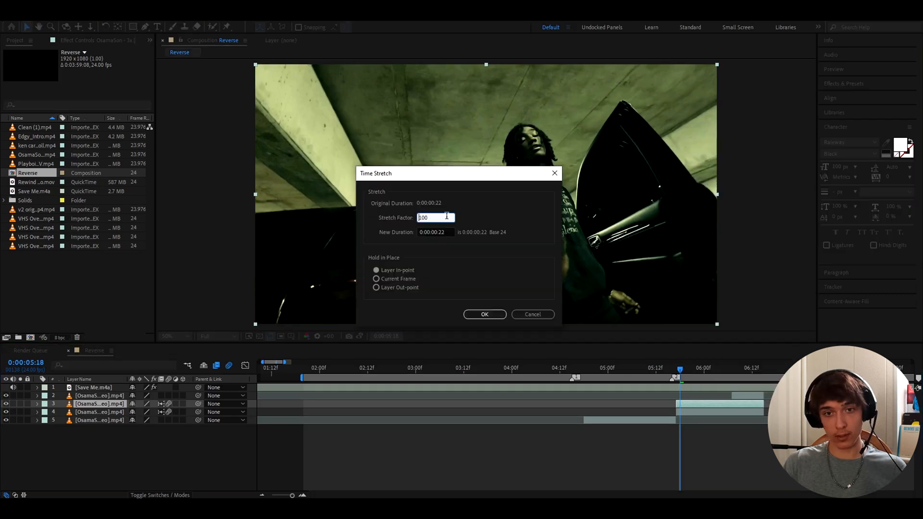
pyautogui.click(483, 314)
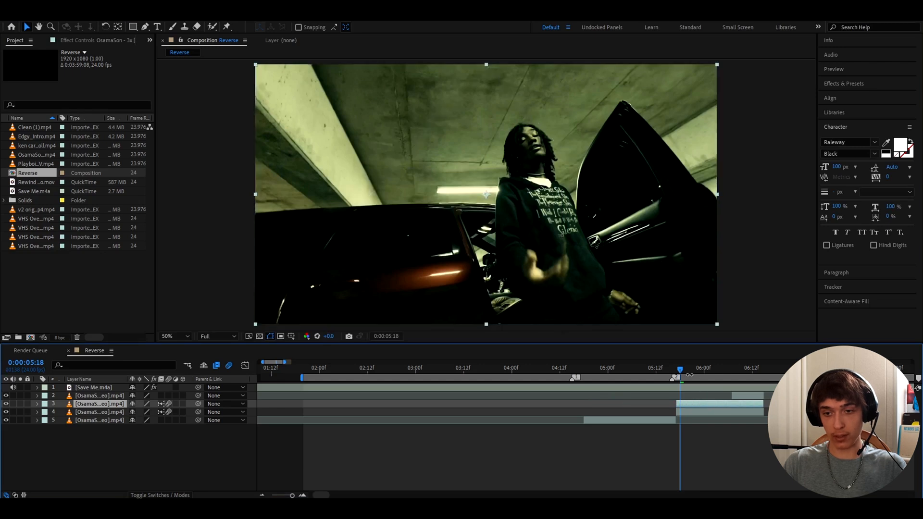
# Apply a negative Stretch Factor to layer 3 so the duplicated clip plays backwards
pyautogui.rightClick(689, 403)
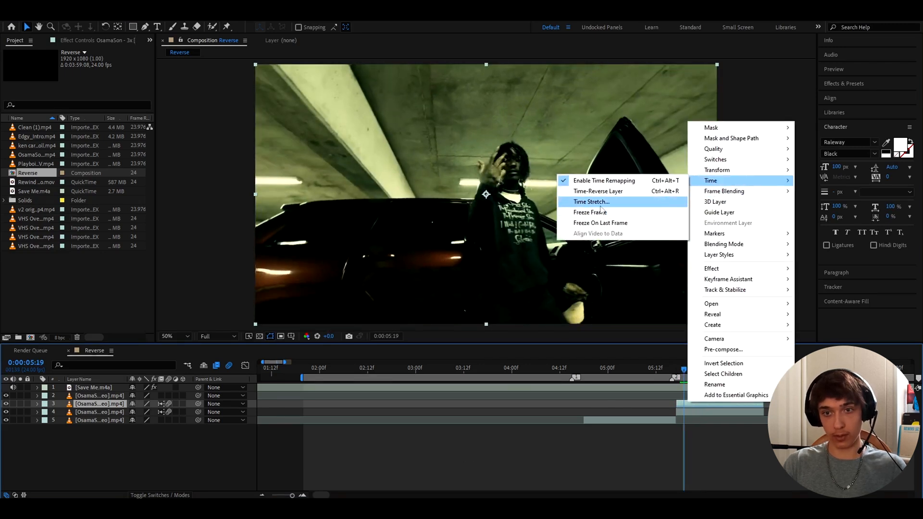
pyautogui.click(590, 201)
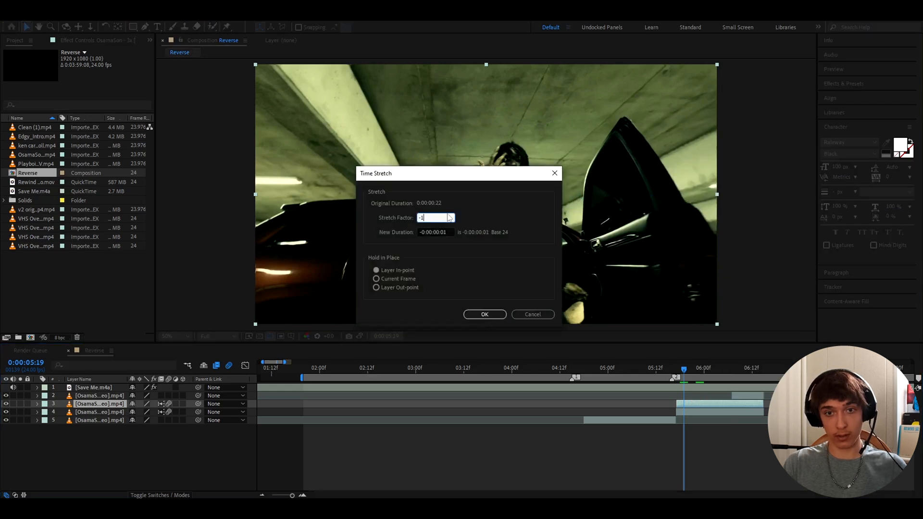
pyautogui.click(484, 313)
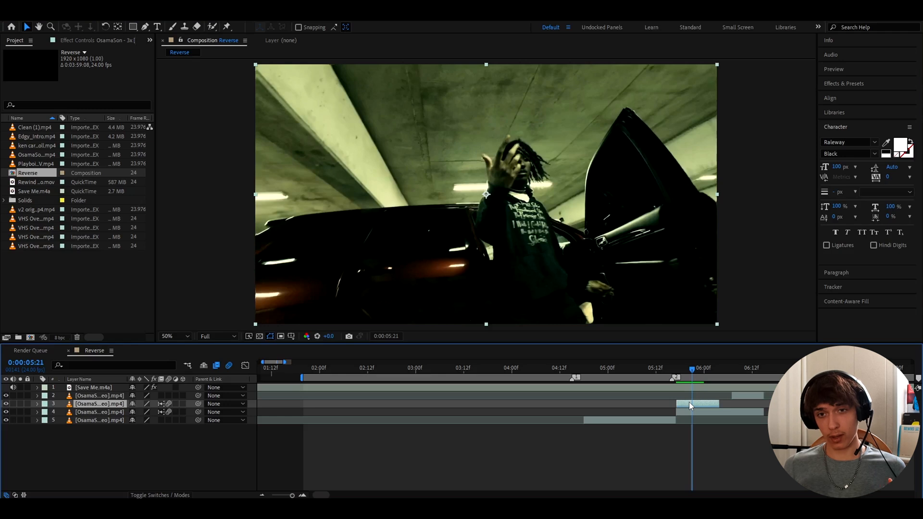
pyautogui.rightClick(692, 405)
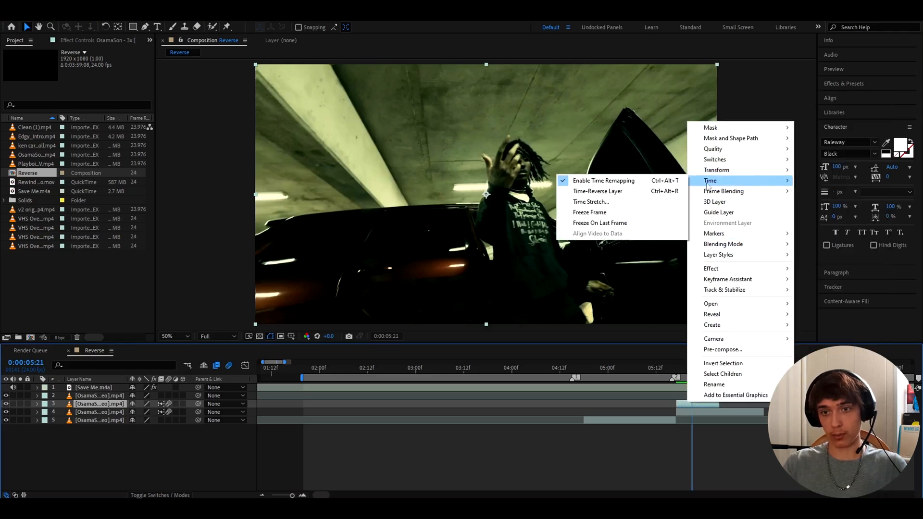
# Re-stretch the reversed clip to a -30 factor for a short, fast backward burst
pyautogui.click(590, 201)
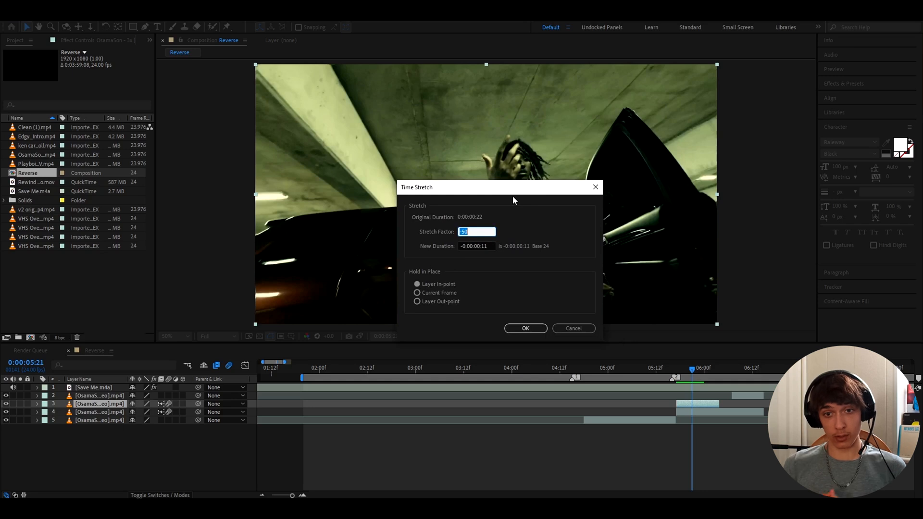
pyautogui.write('-5')
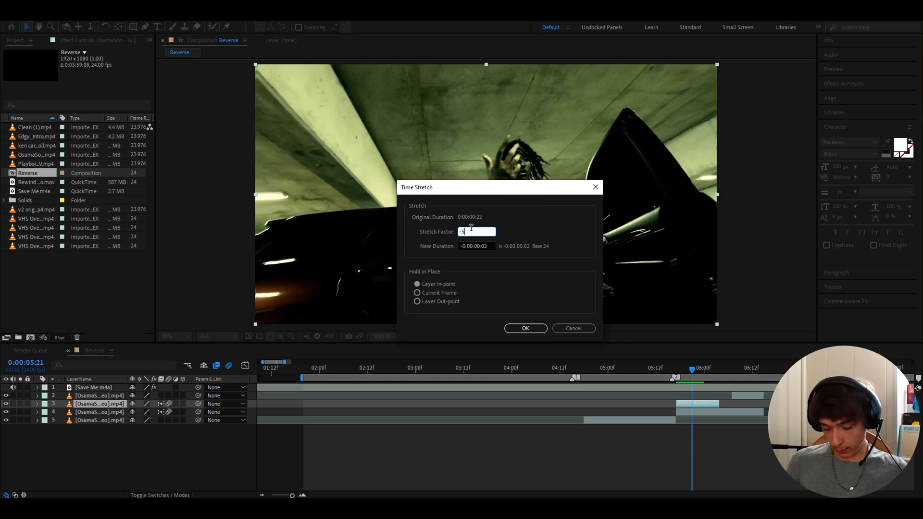
pyautogui.write('30')
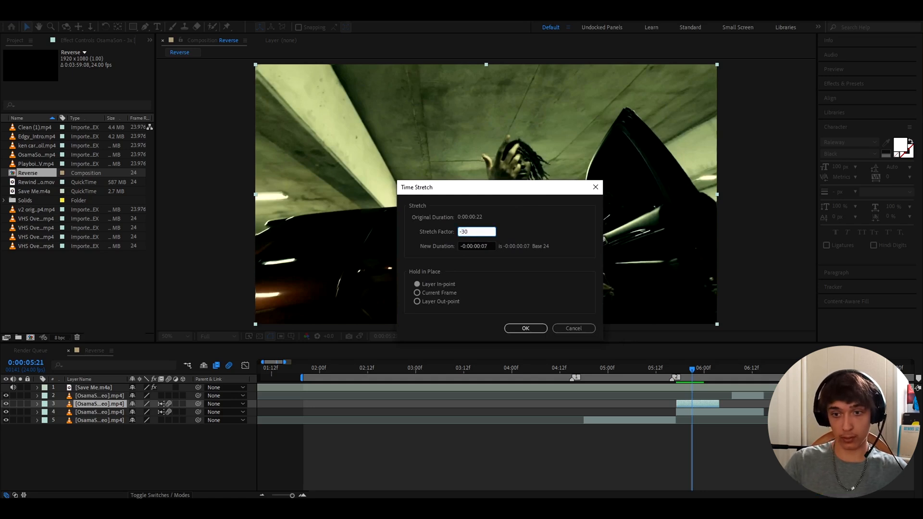
pyautogui.click(525, 328)
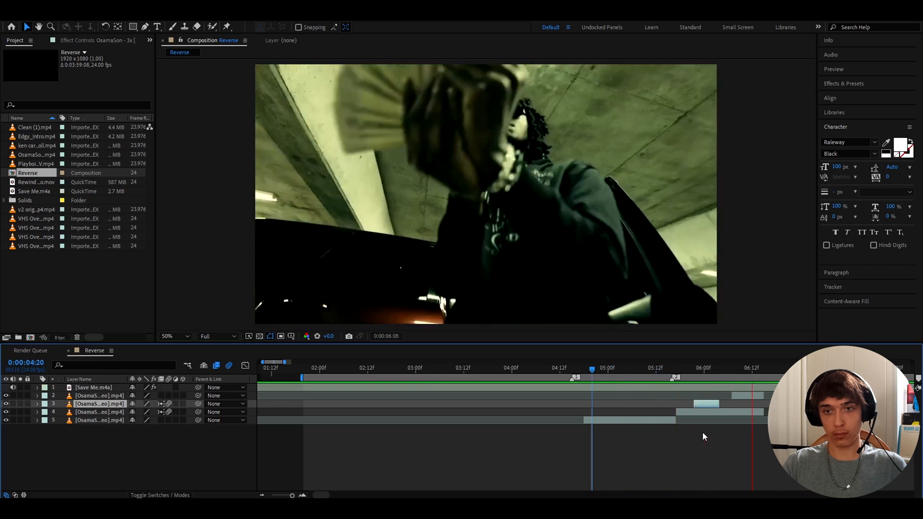
pyautogui.click(753, 367)
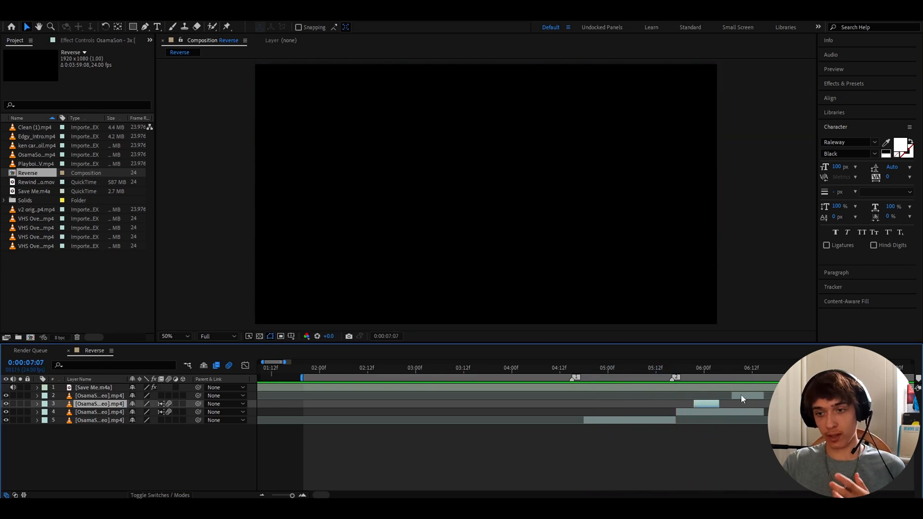
pyautogui.click(692, 364)
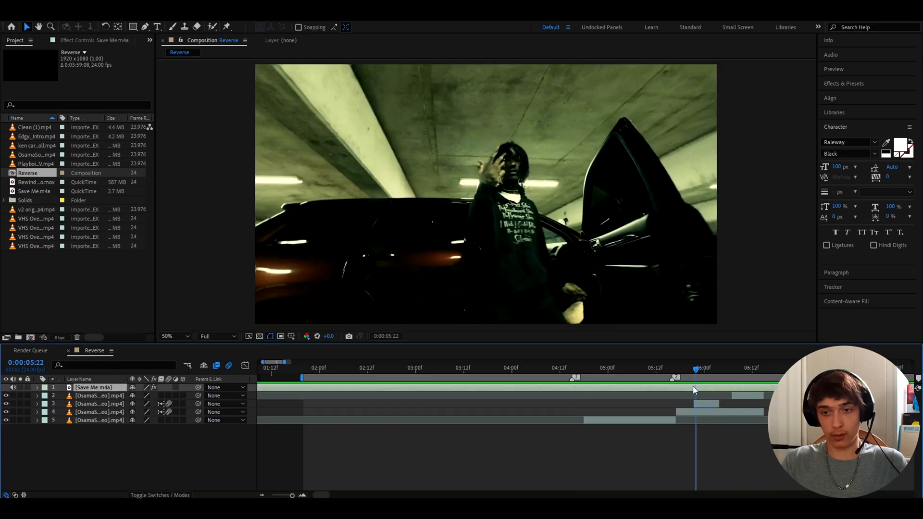
pyautogui.click(702, 404)
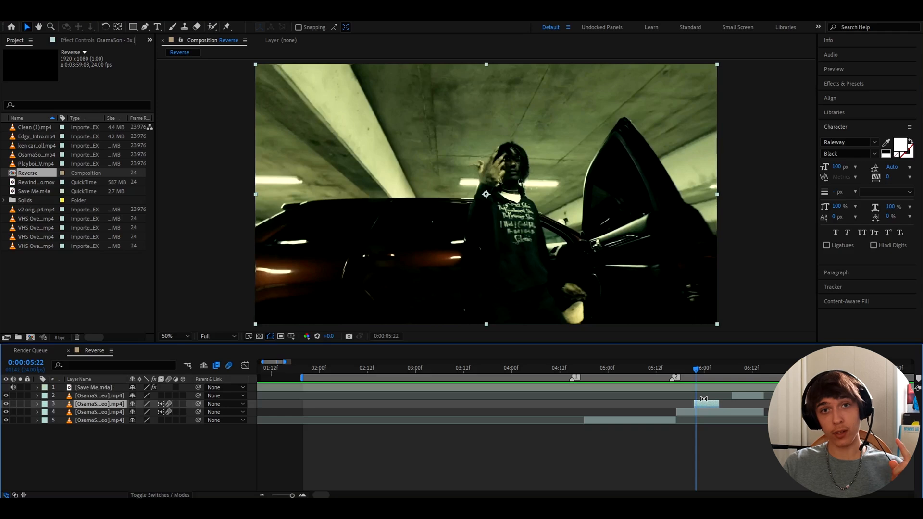
# Add an adjustment layer (Ctrl+Alt+Y) and split it to cover only the reversed clip
pyautogui.press('ctrl+alt+y')
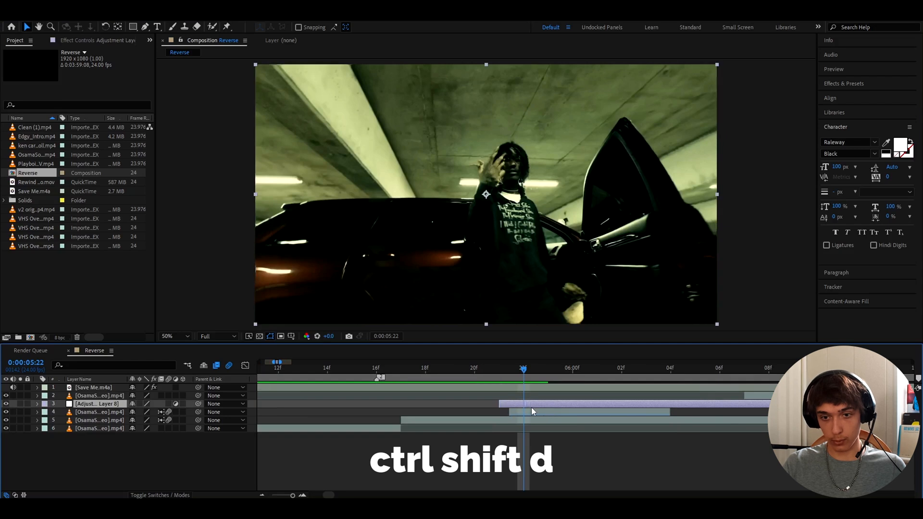
pyautogui.press('ctrl+shift+d')
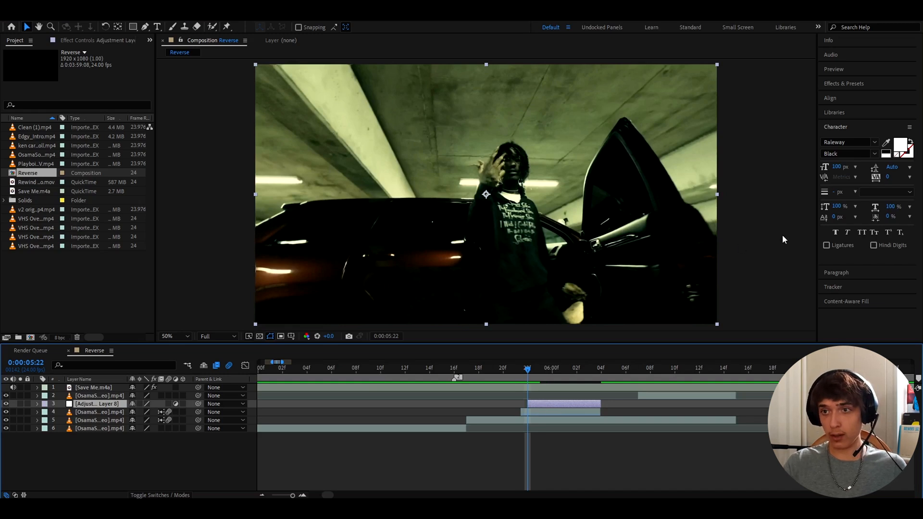
# Set Posterize Time to 12 fps and add Hue/Saturation to Adjustment Layer 8
pyautogui.click(97, 403)
pyautogui.write('posterize t')
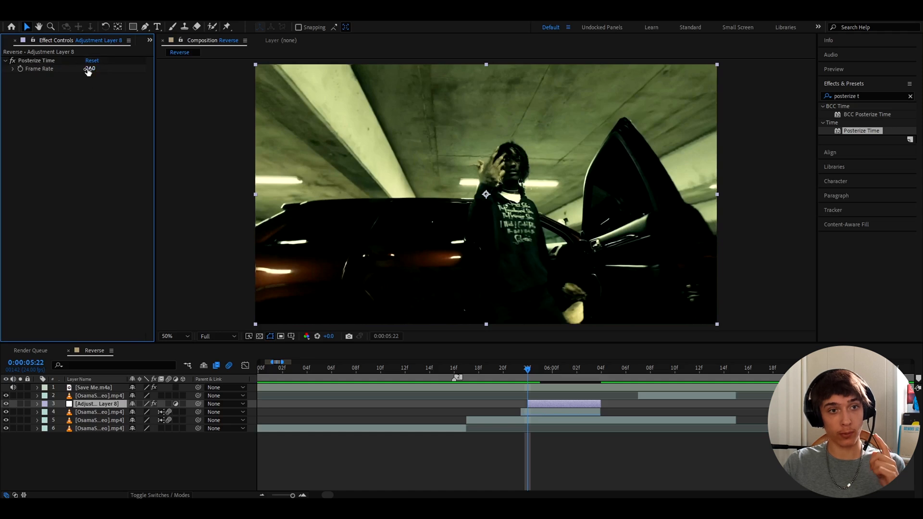
pyautogui.click(93, 69)
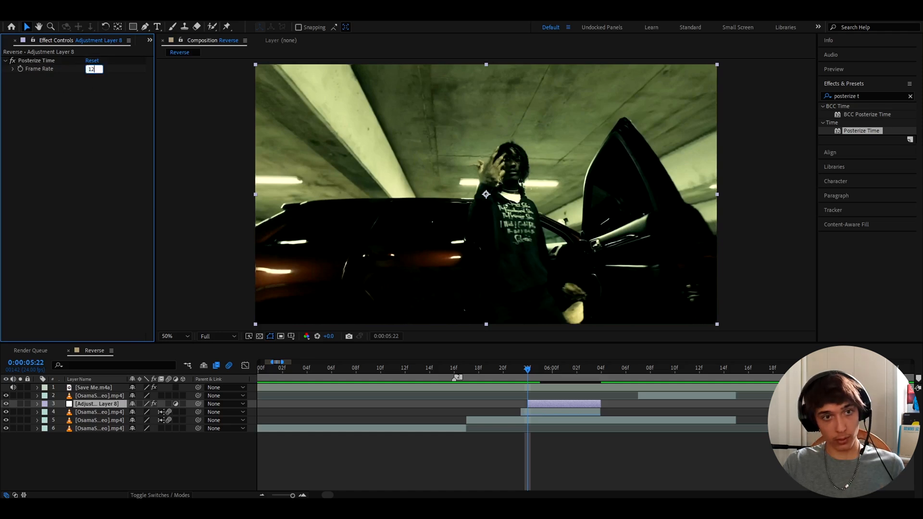
pyautogui.write('hue/sat')
pyautogui.press('Enter')
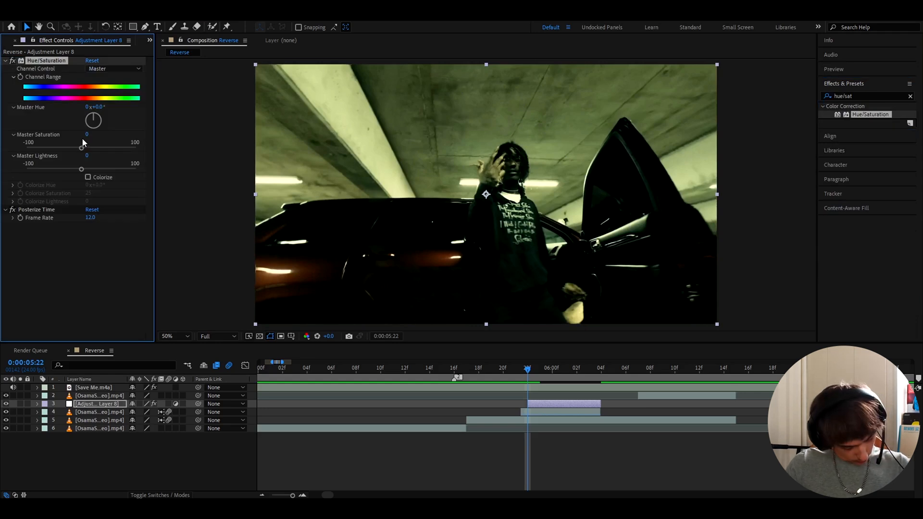
# Lower Master Saturation to -40 and apply Wave Warp to the adjustment layer
pyautogui.moveTo(81, 148); pyautogui.dragTo(58, 148)
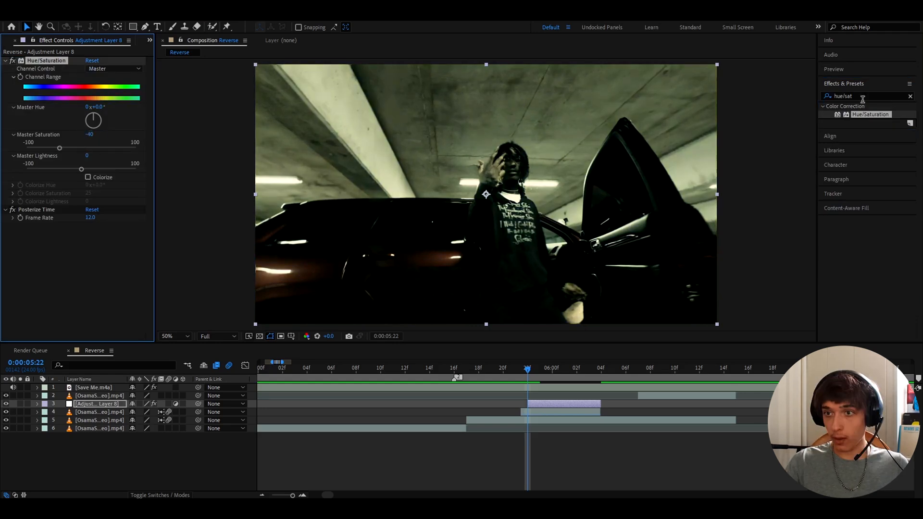
pyautogui.write('wave warp')
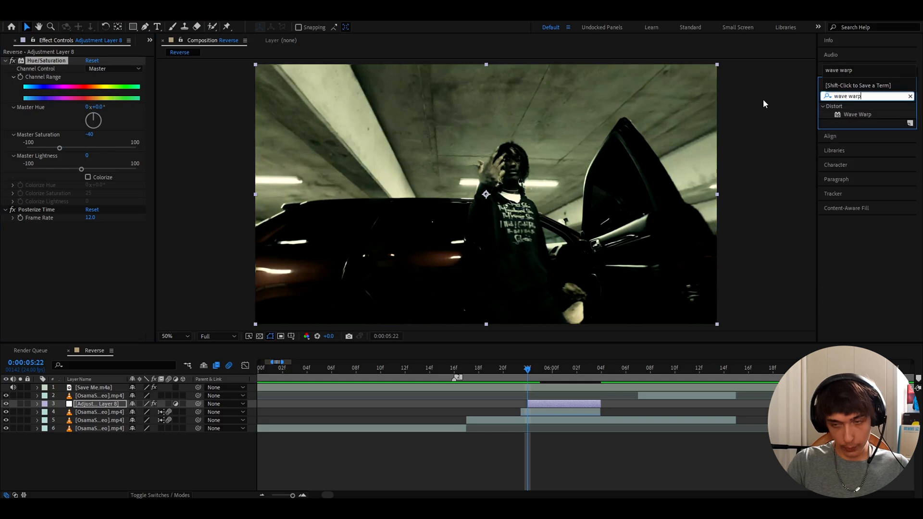
pyautogui.doubleClick(858, 114)
pyautogui.write('add gra')
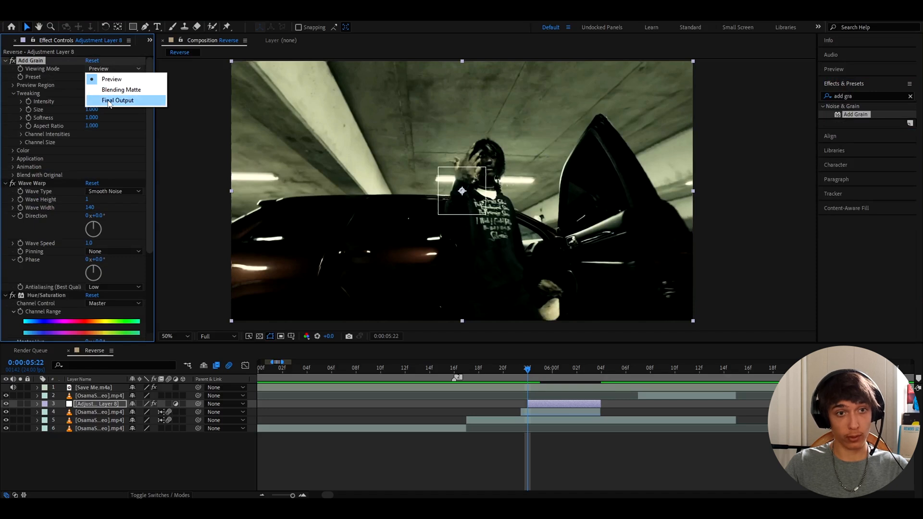
# Set Add Grain to Final Output viewing mode with intensity 1.500
pyautogui.click(118, 101)
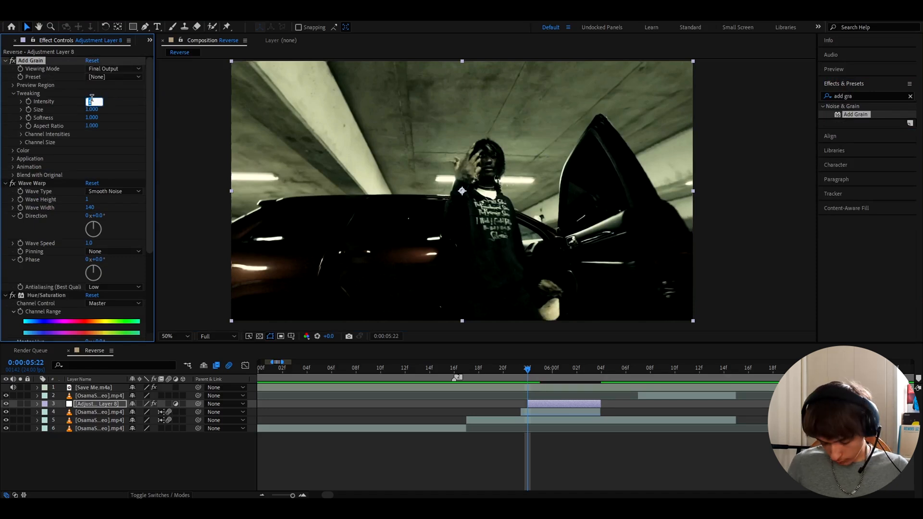
pyautogui.write('1.500')
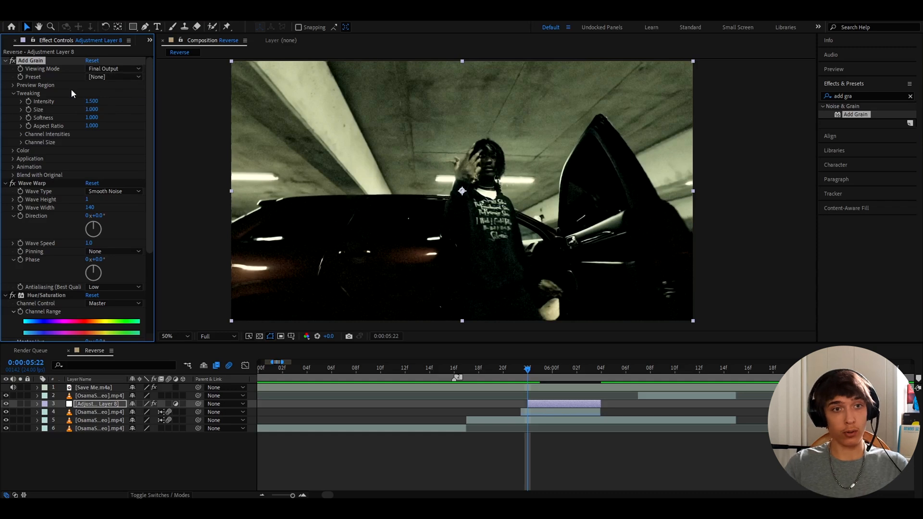
pyautogui.moveTo(337, 58)
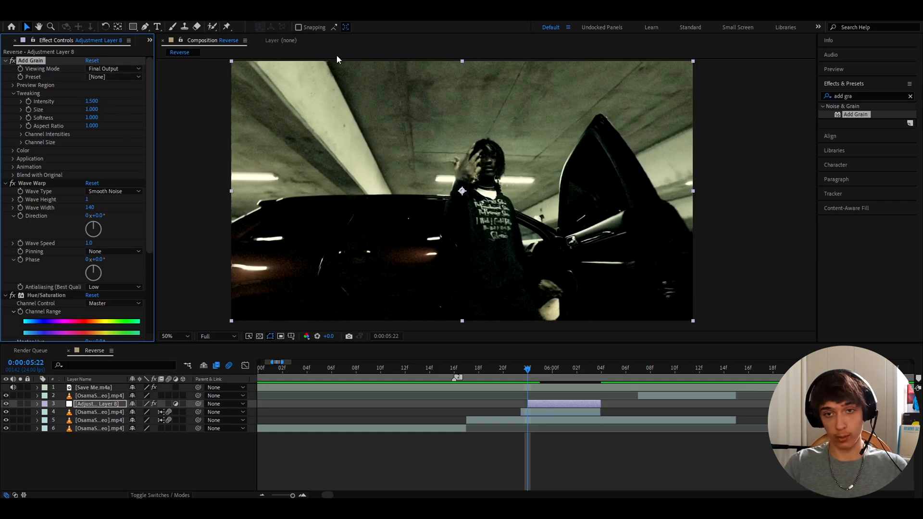
pyautogui.moveTo(327, 151)
pyautogui.write('unshar')
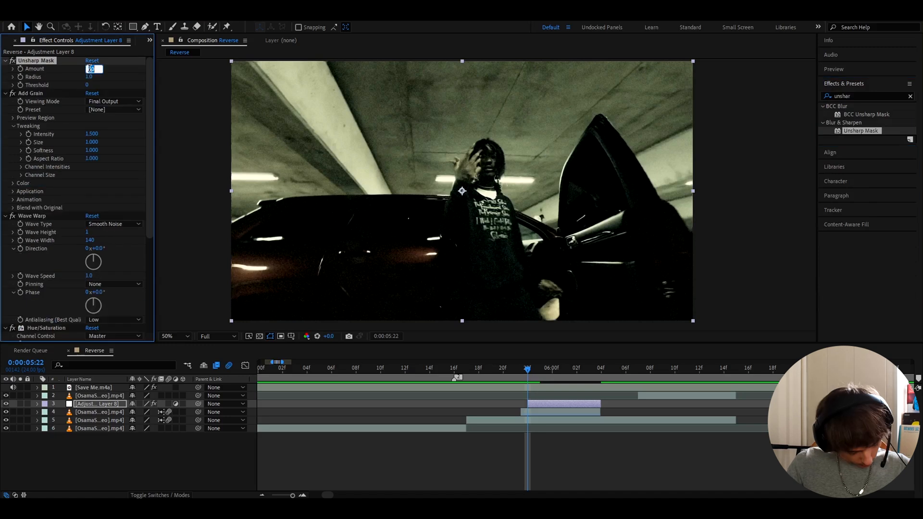
# Set Unsharp Mask amount 270 and add Fast Box Blur with radius 2
pyautogui.write('270.0')
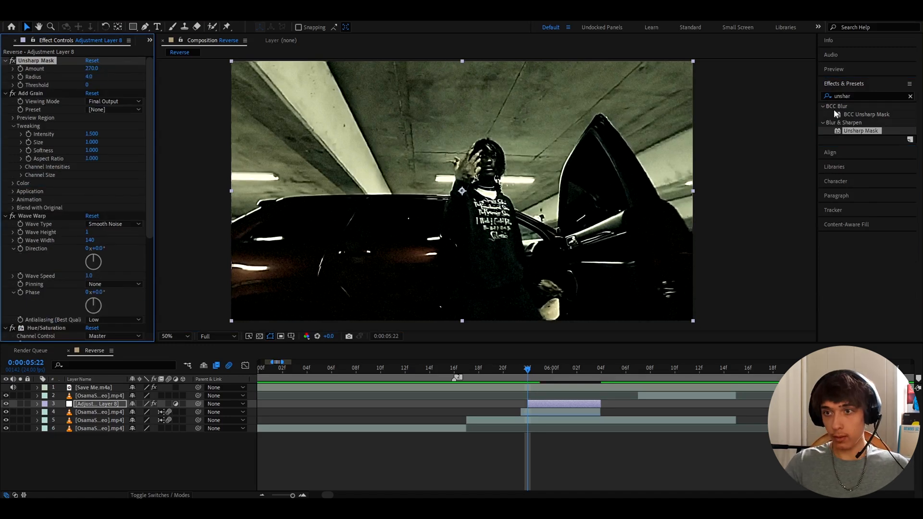
pyautogui.write('fast box blur')
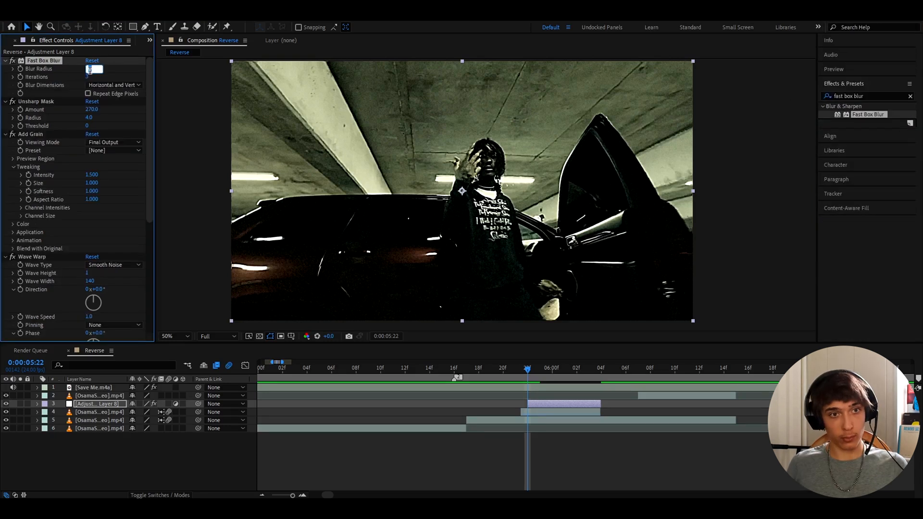
pyautogui.write('2.0')
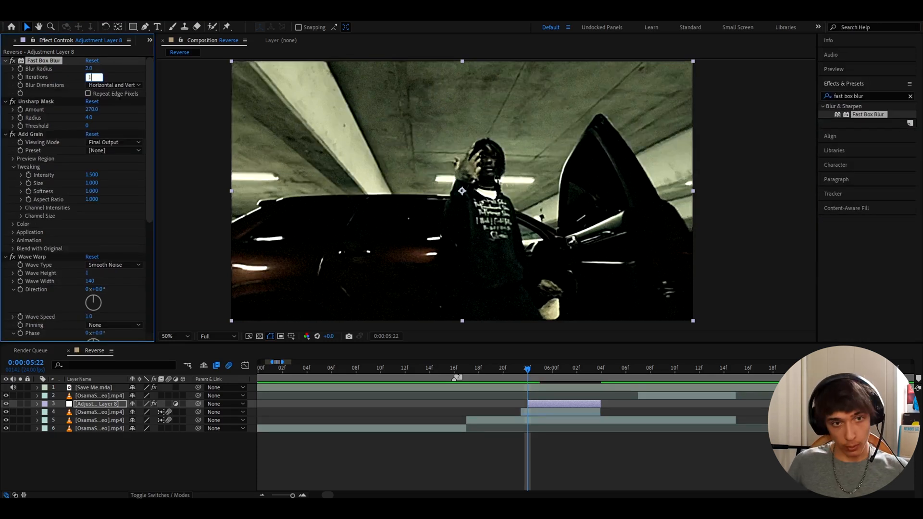
# Add Motion Tile and narrow its Output Width to 70
pyautogui.write('motion tile')
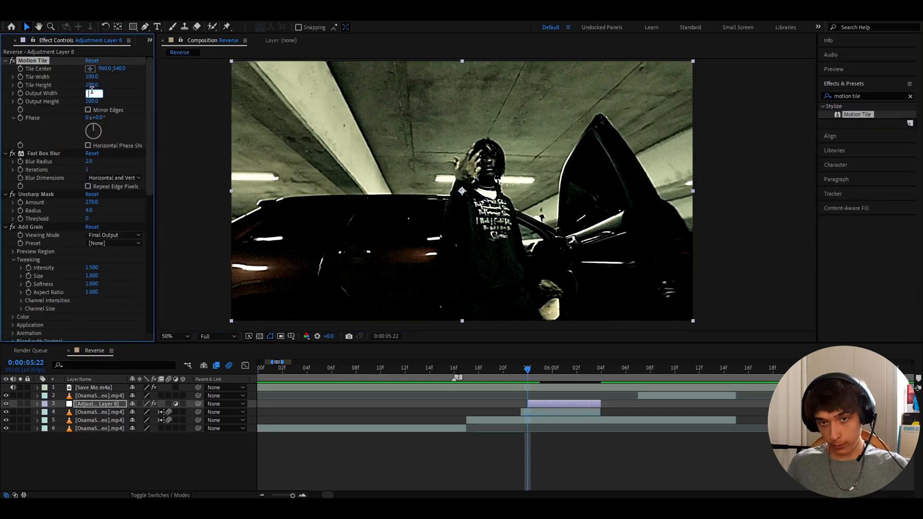
pyautogui.write('70.0')
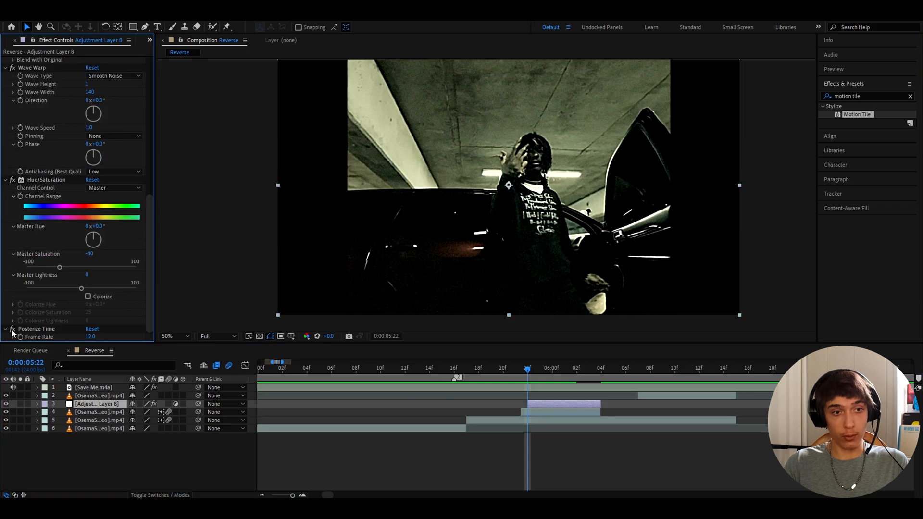
# Save all stacked effects as an animation preset named 'Rewind 12FPS'
pyautogui.click(443, 368)
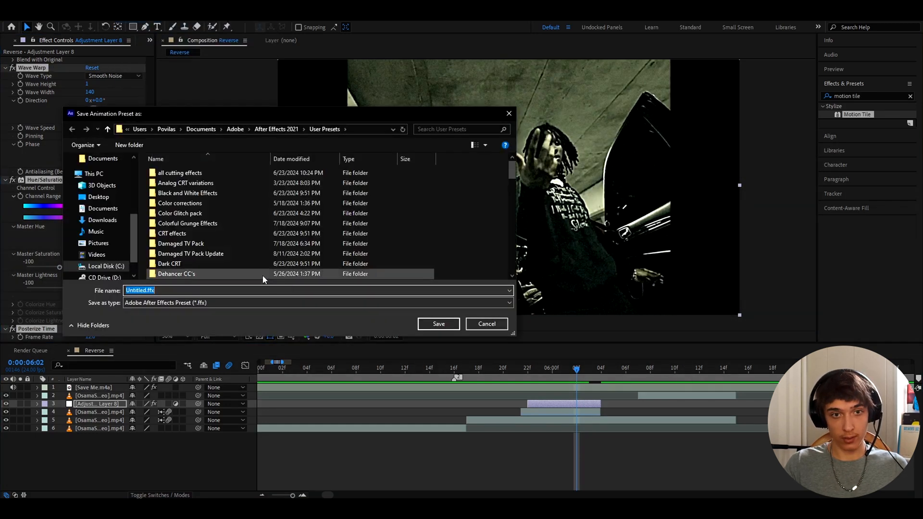
pyautogui.write('Rewind 12')
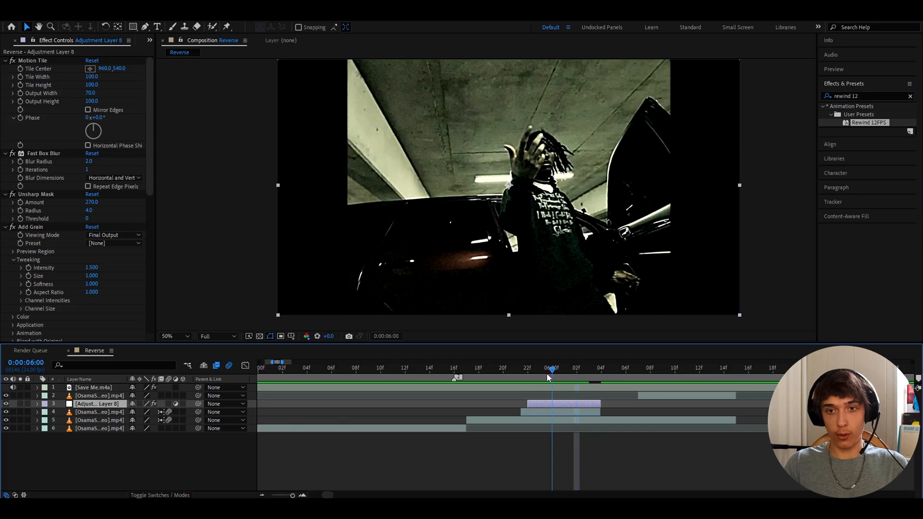
pyautogui.click(527, 368)
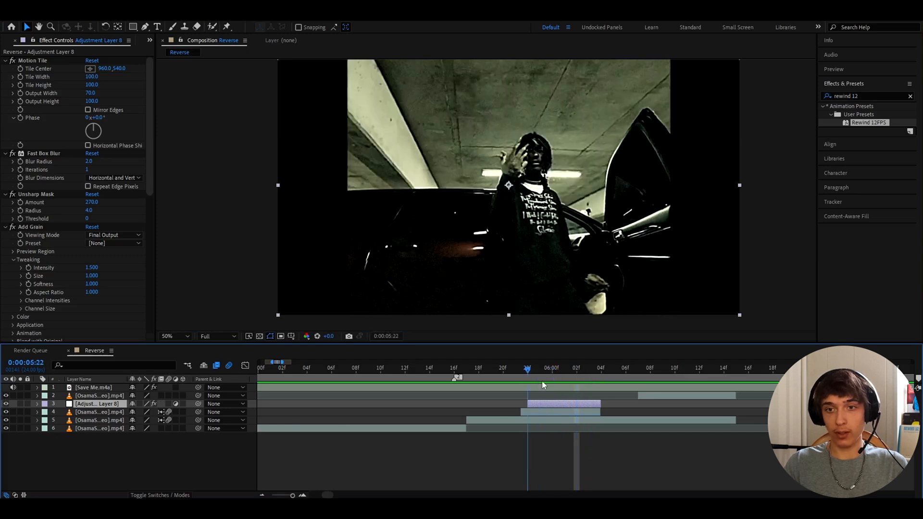
pyautogui.click(536, 368)
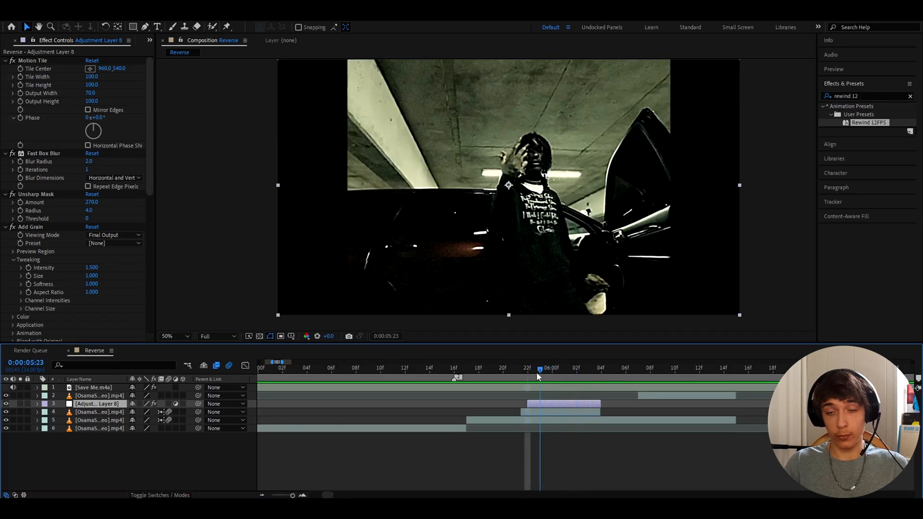
pyautogui.click(99, 412)
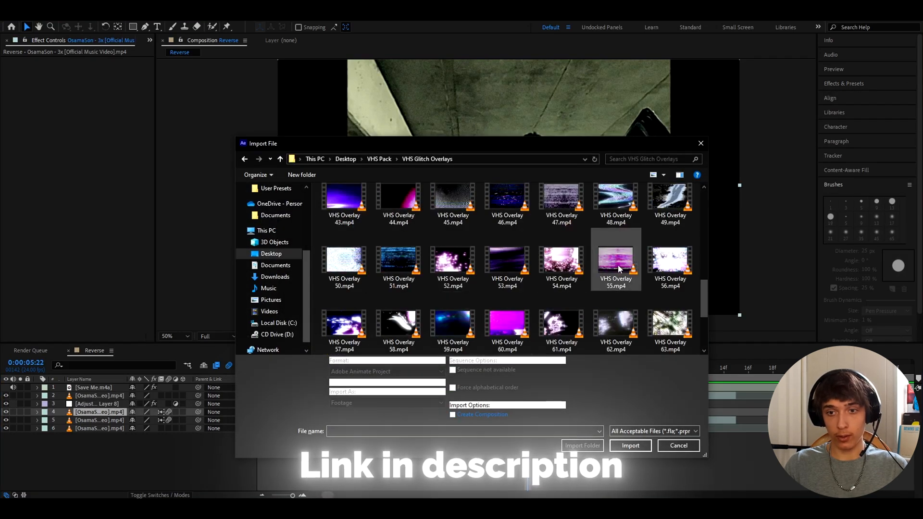
# Import VHS Overlay 55.mp4 and place it above the reversed clip in the Reverse timeline
pyautogui.click(629, 445)
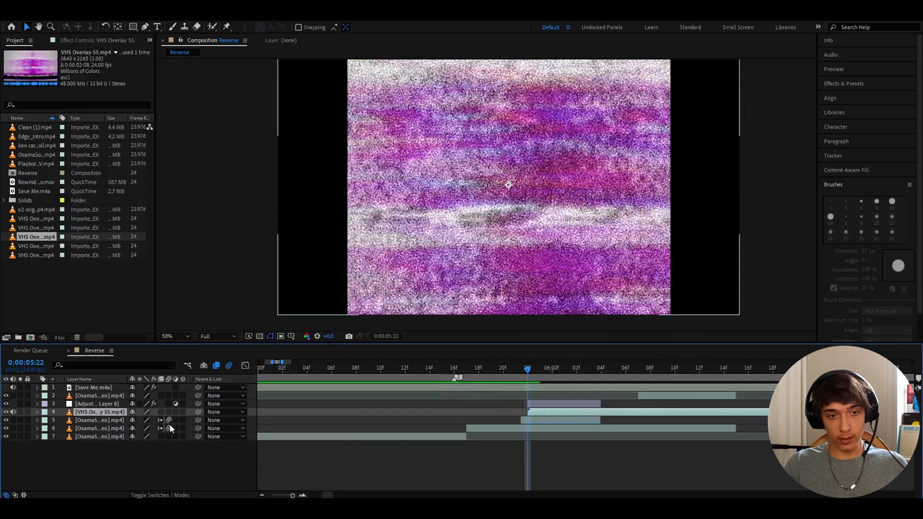